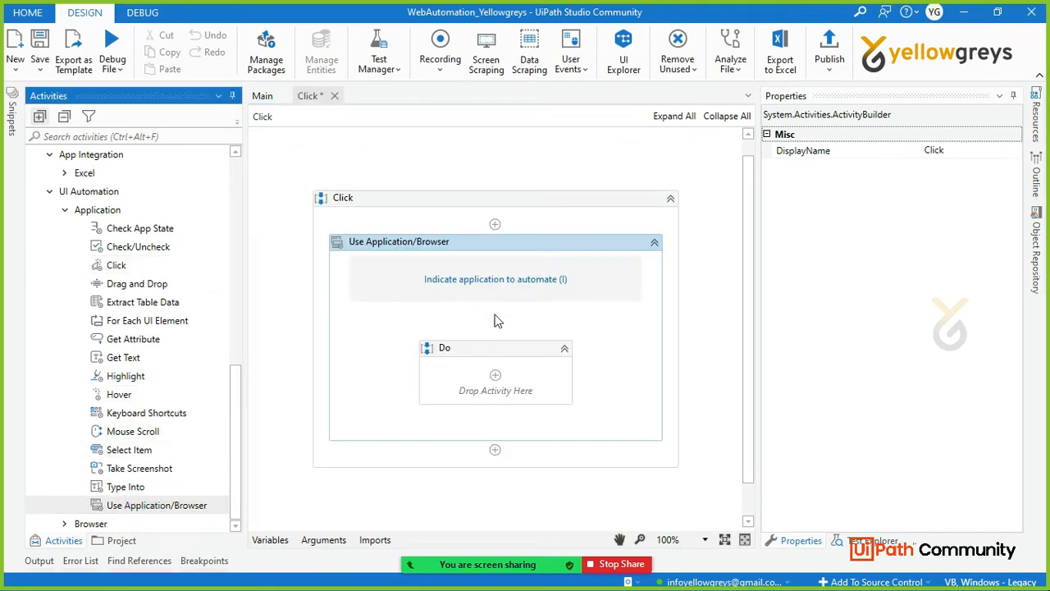
# - Indicate Chrome at instagram.com as the application for the Use Browser activity
pyautogui.click(495, 279)
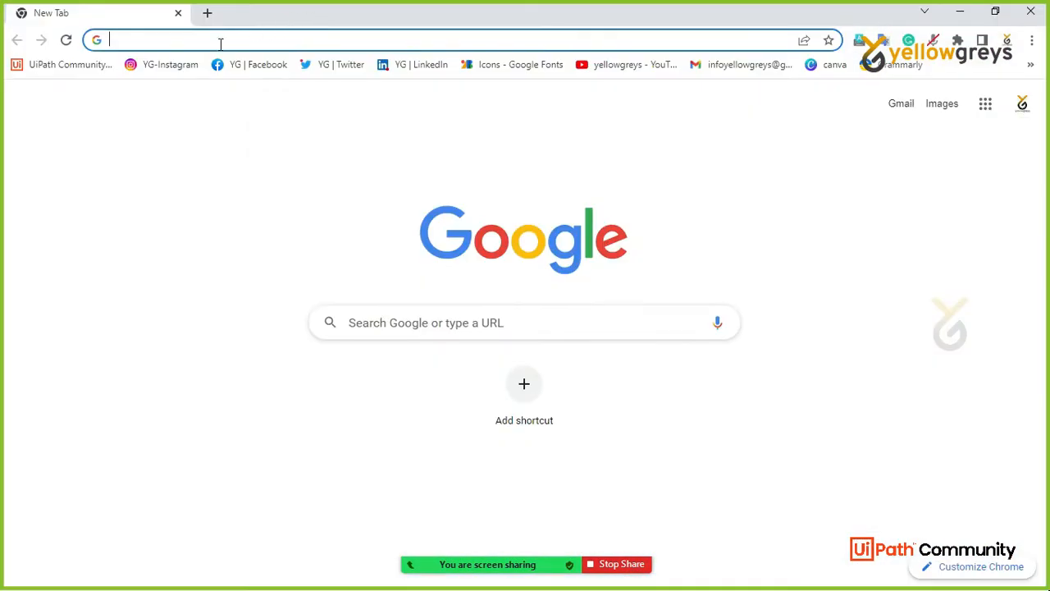
pyautogui.write('instagram.com/"')
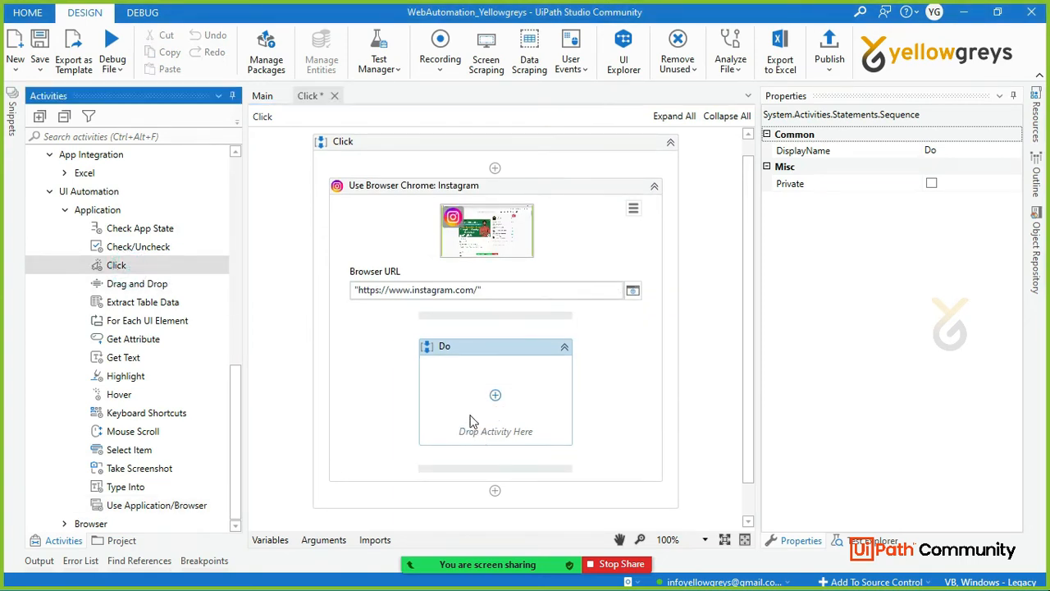
# - Place a Click activity in the Do container and start indicating its target in Chrome: Instagram
pyautogui.click(496, 394)
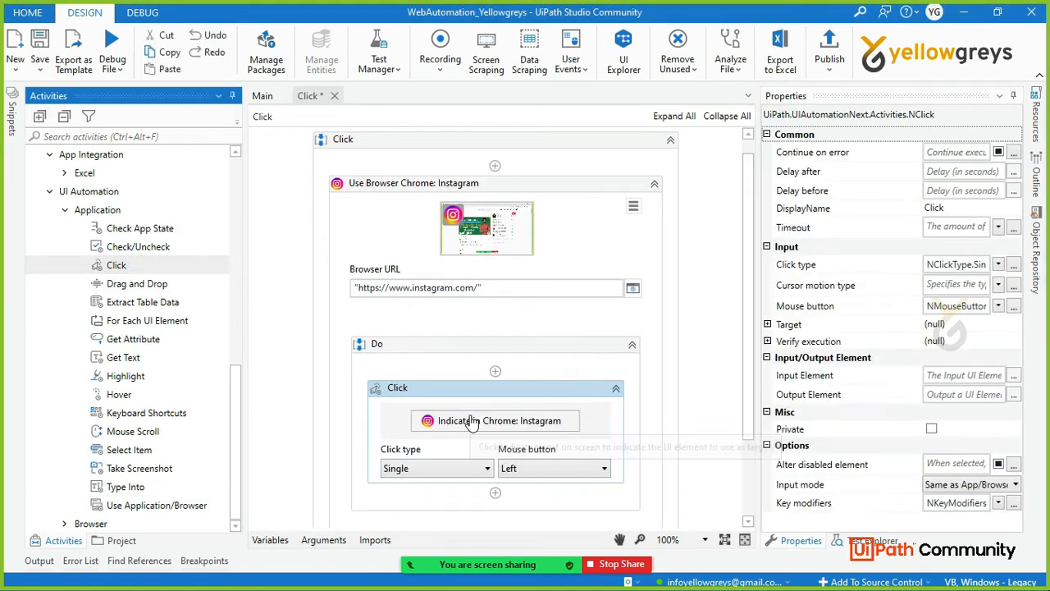
pyautogui.click(495, 420)
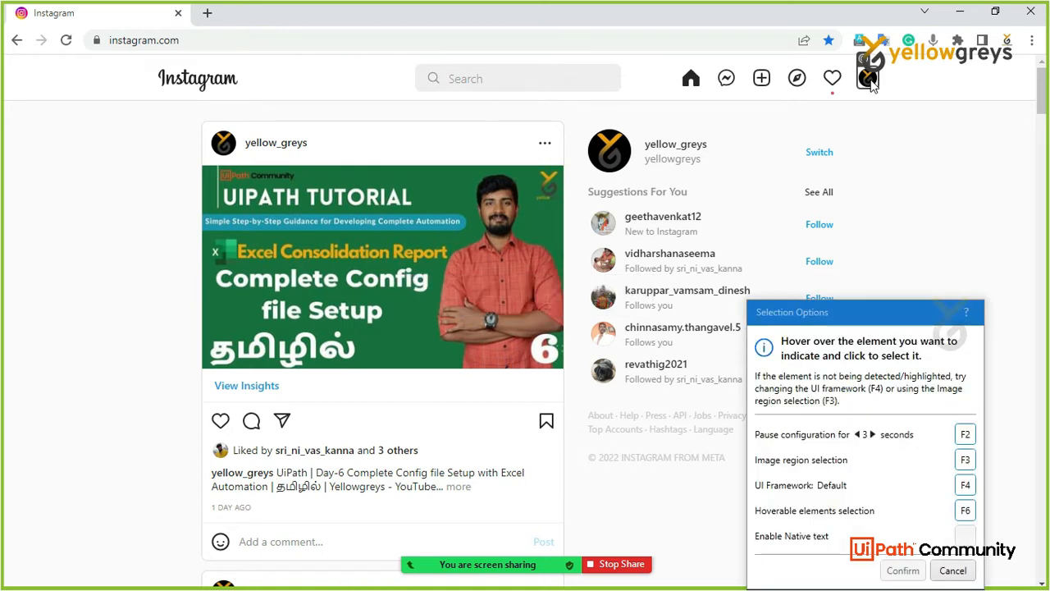
# - Target the Instagram profile avatar for the Click, anchored to the heart icon, and confirm the selection
pyautogui.click(867, 79)
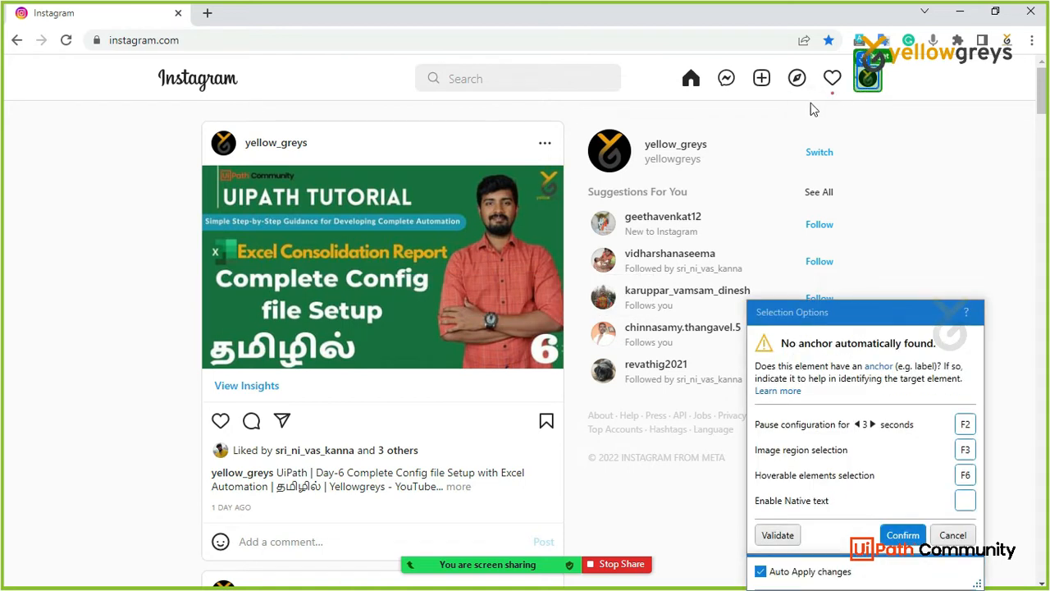
pyautogui.click(903, 534)
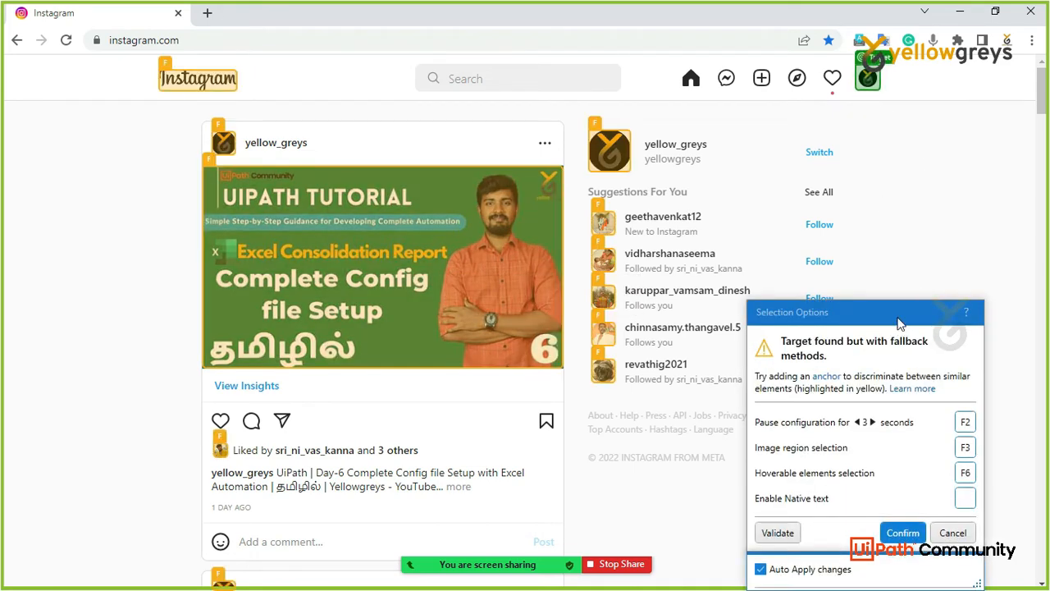
pyautogui.moveTo(676, 282)
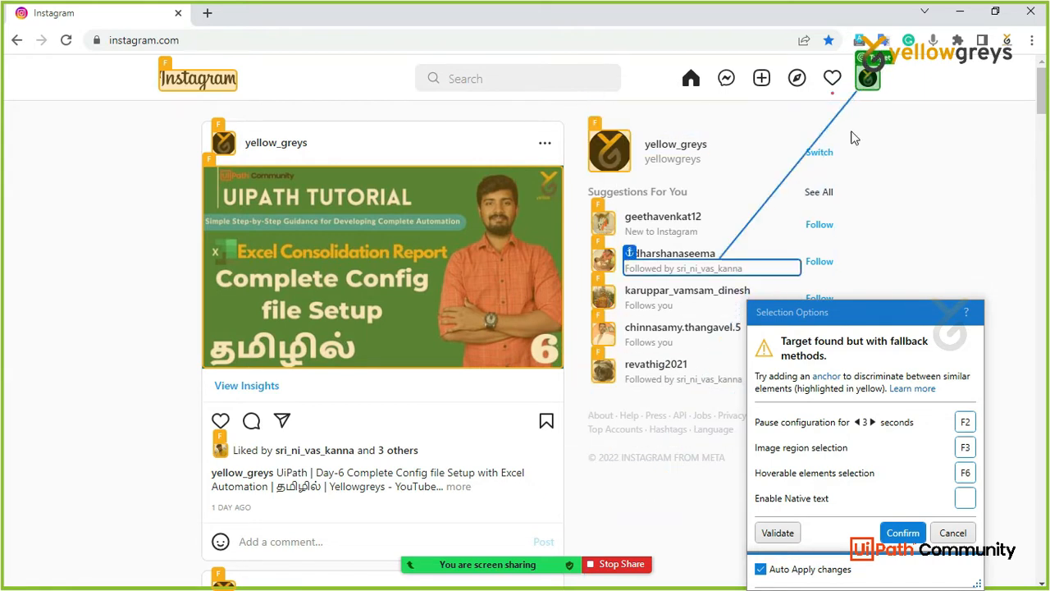
pyautogui.click(866, 78)
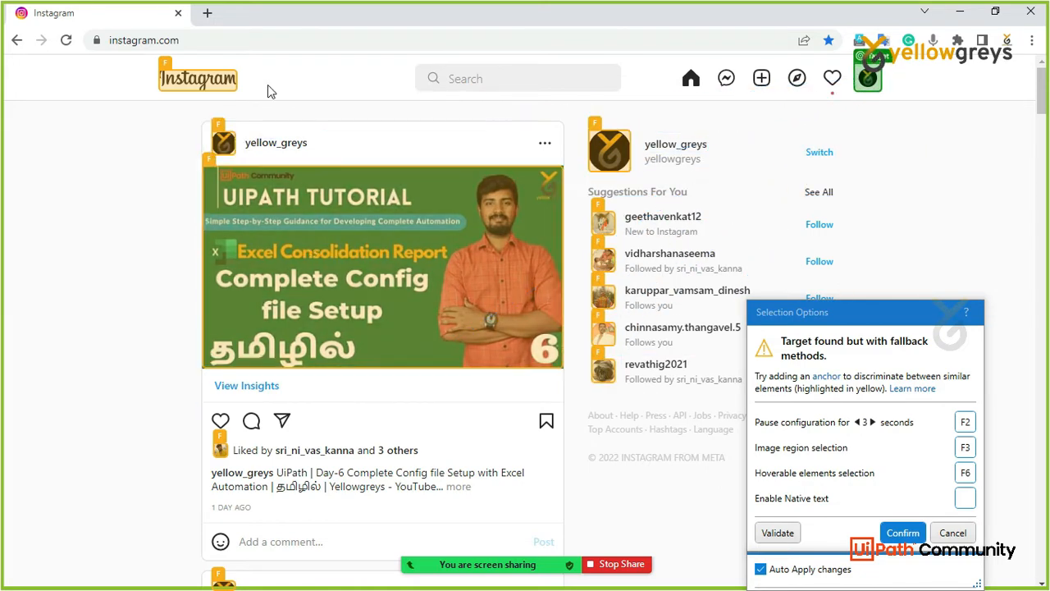
pyautogui.moveTo(899, 141)
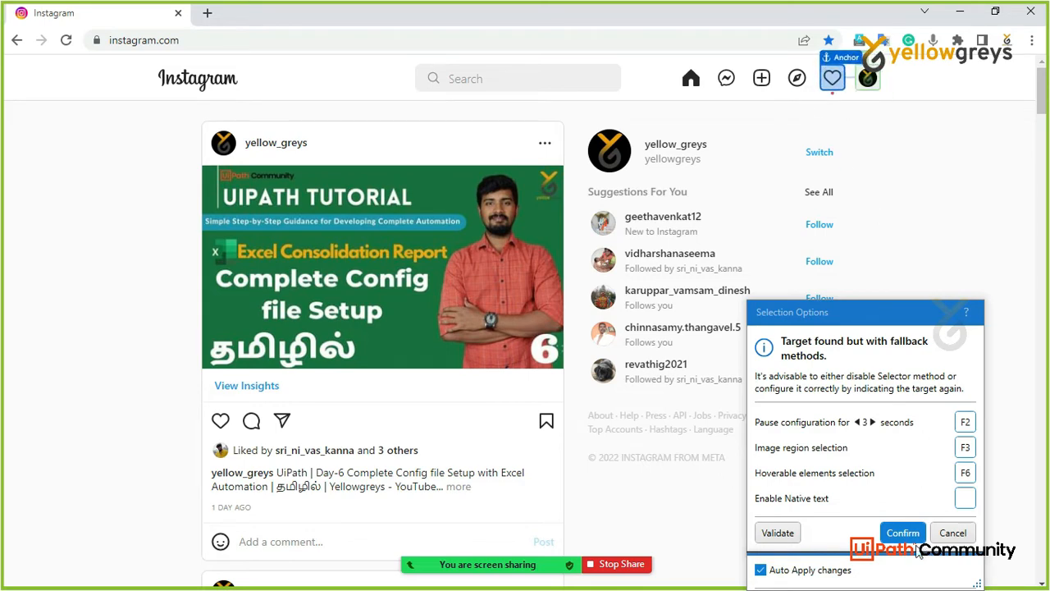
pyautogui.click(902, 532)
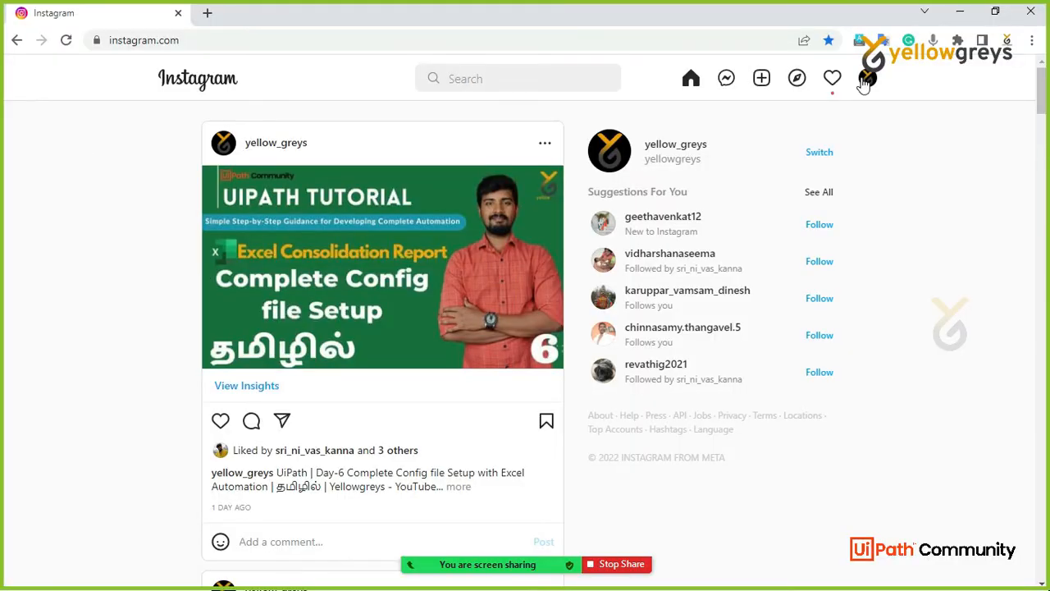
pyautogui.click(866, 78)
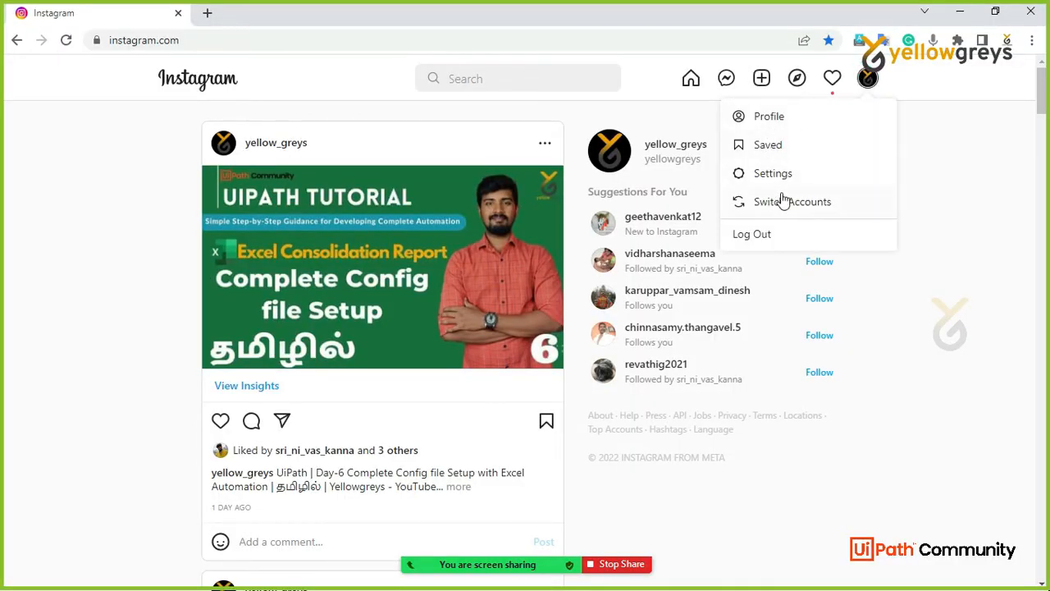
pyautogui.click(866, 79)
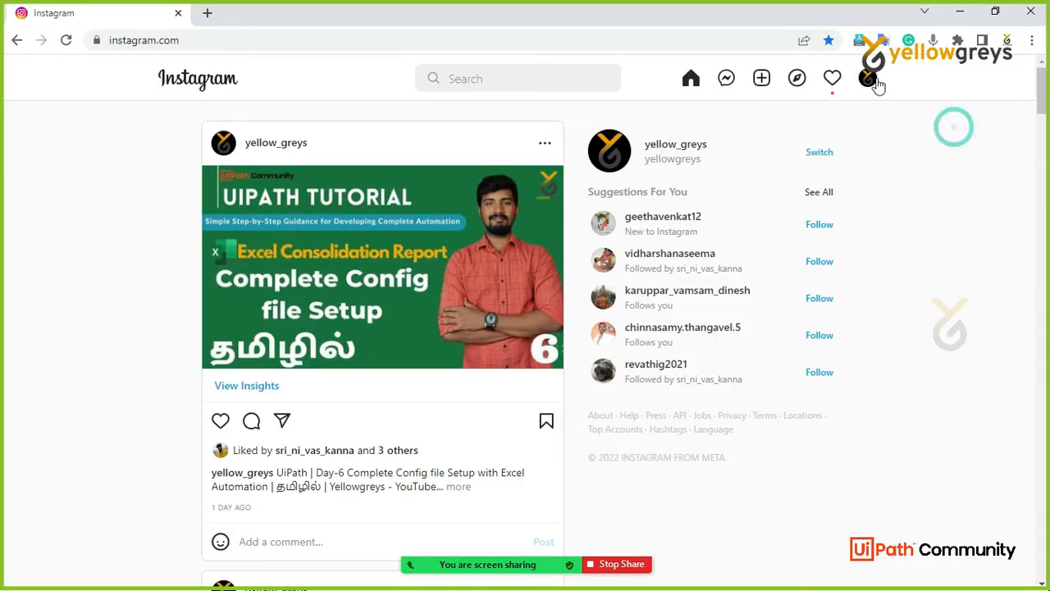
pyautogui.click(866, 79)
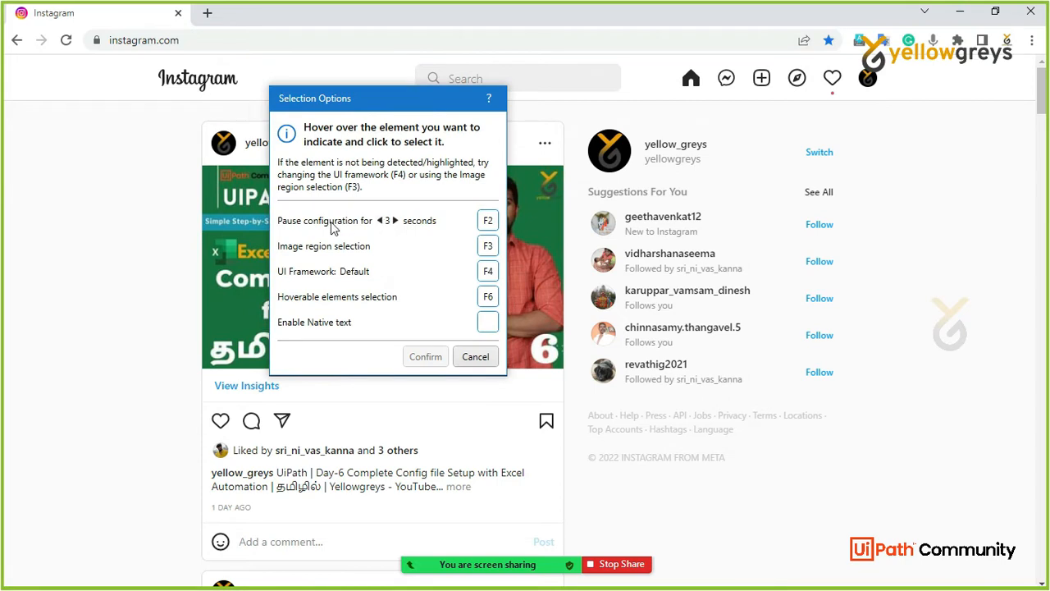
pyautogui.moveTo(397, 226)
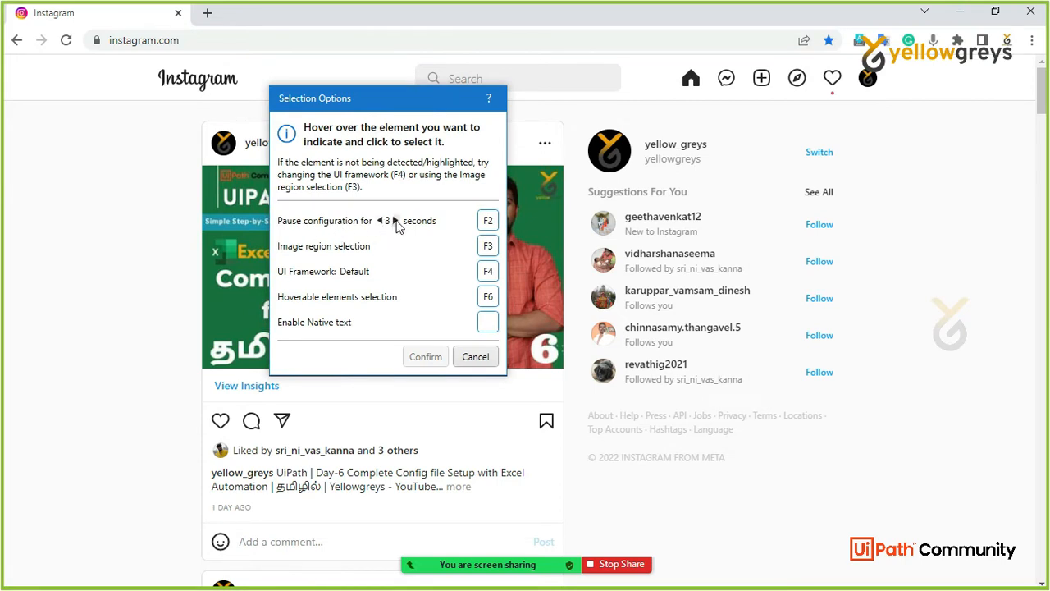
pyautogui.moveTo(463, 239)
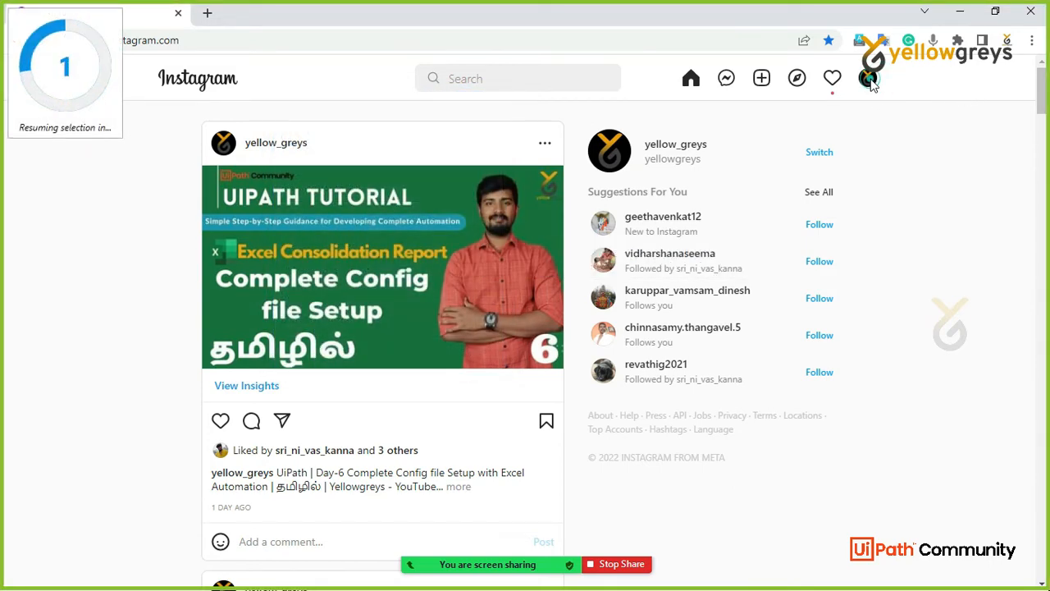
# - With selection paused, expand the profile menu and confirm Settings as the second Click's target
pyautogui.click(867, 79)
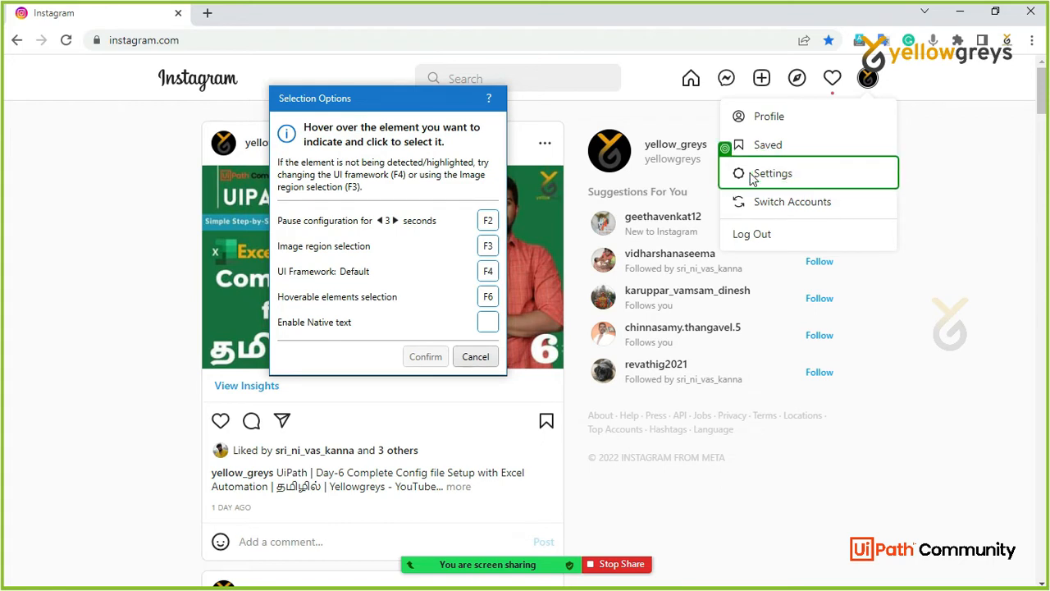
pyautogui.click(771, 174)
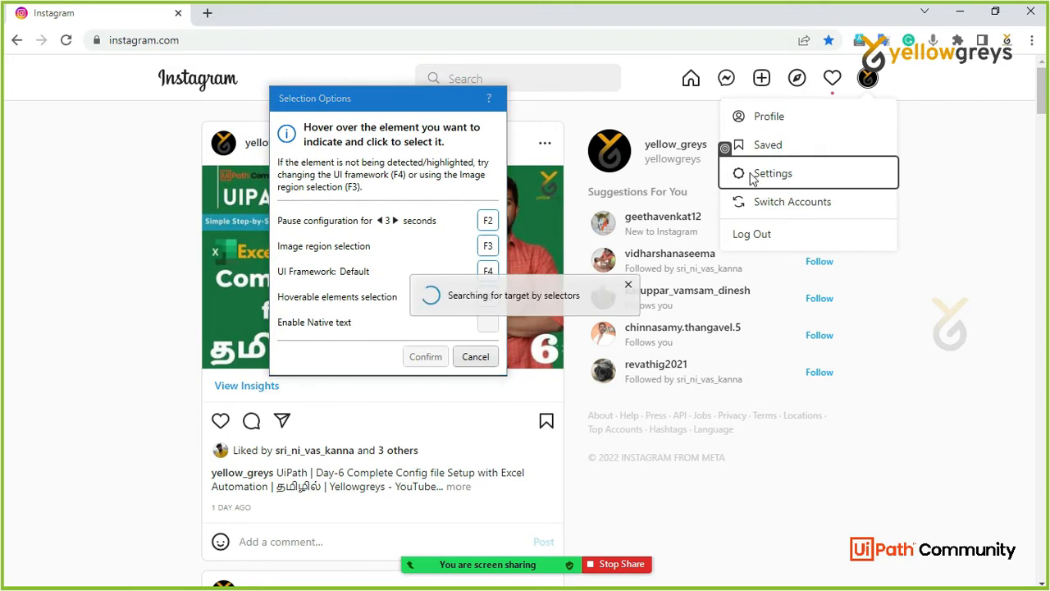
pyautogui.click(771, 173)
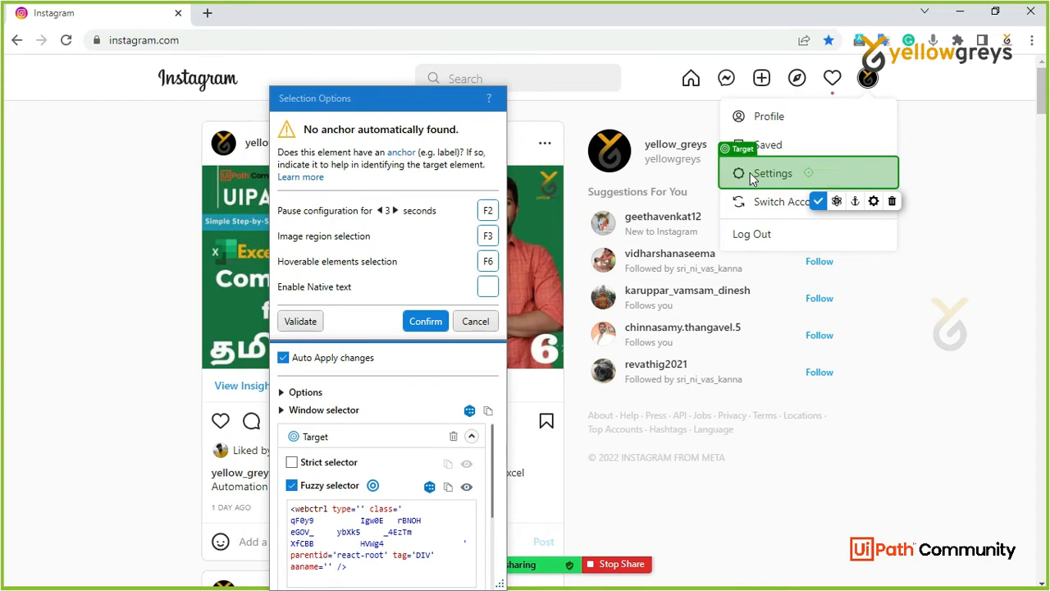
pyautogui.moveTo(820, 206)
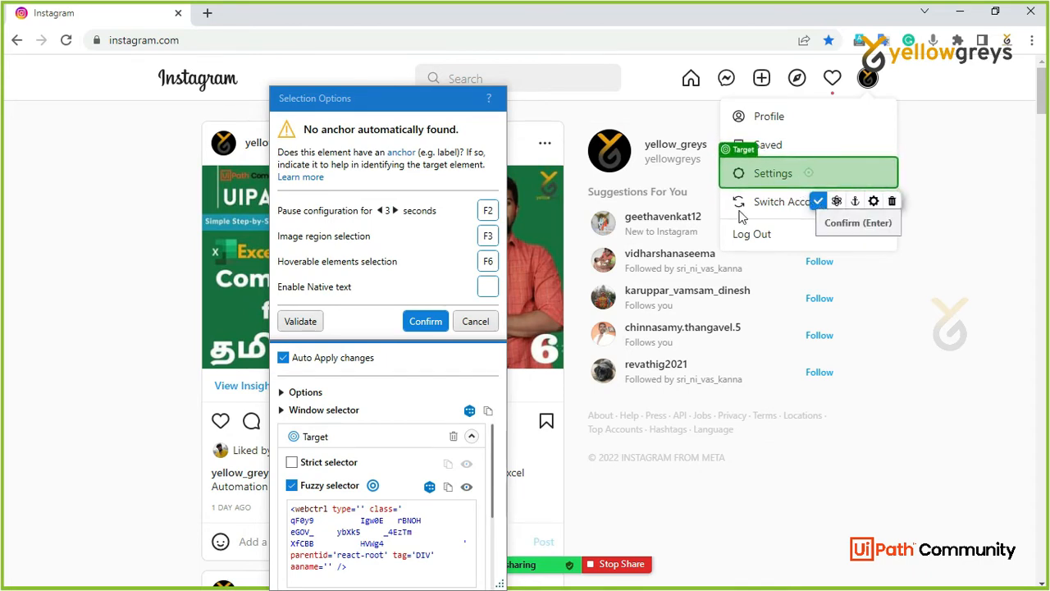
pyautogui.click(300, 320)
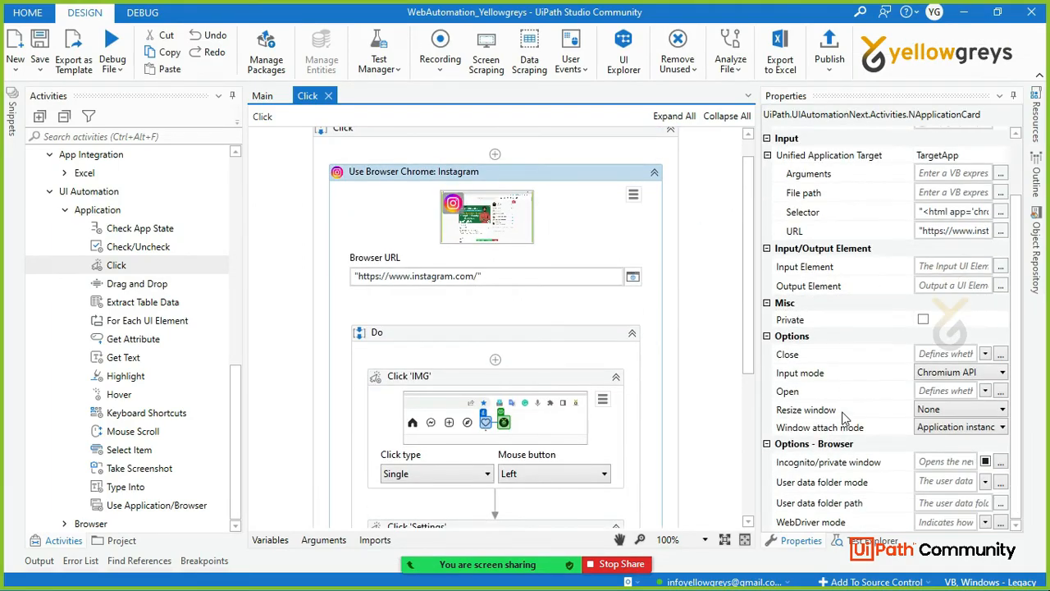
# - Execute the workflow with Run File so the Instagram automation starts
pyautogui.click(984, 391)
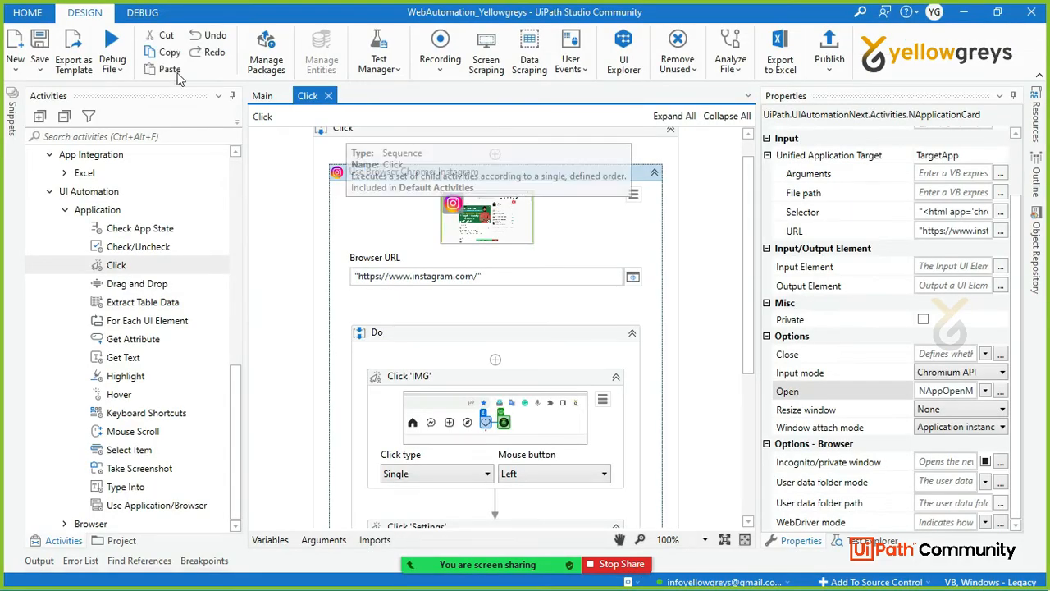
pyautogui.click(111, 51)
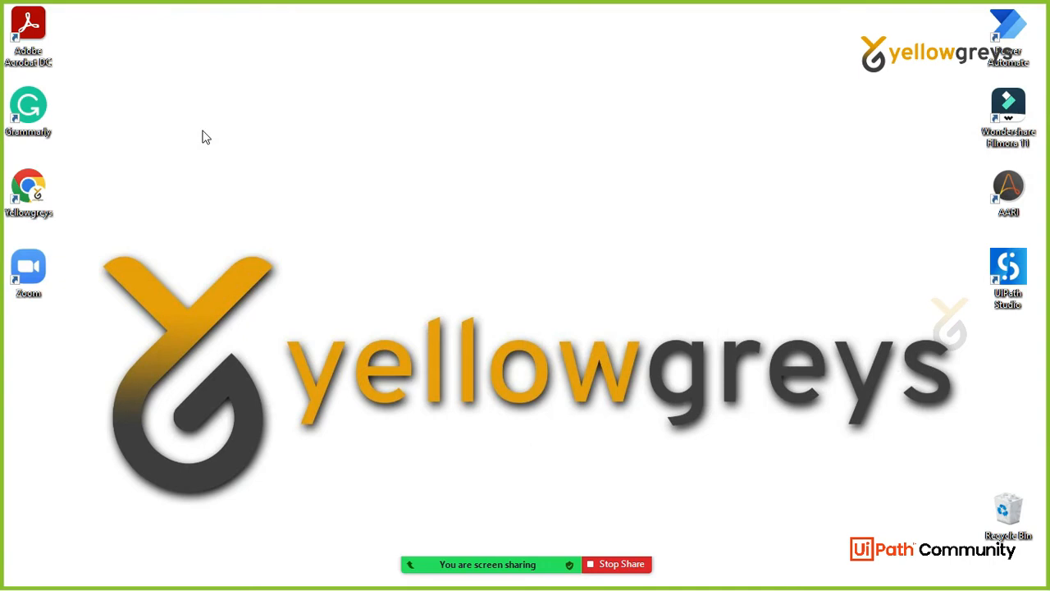
pyautogui.moveTo(328, 230)
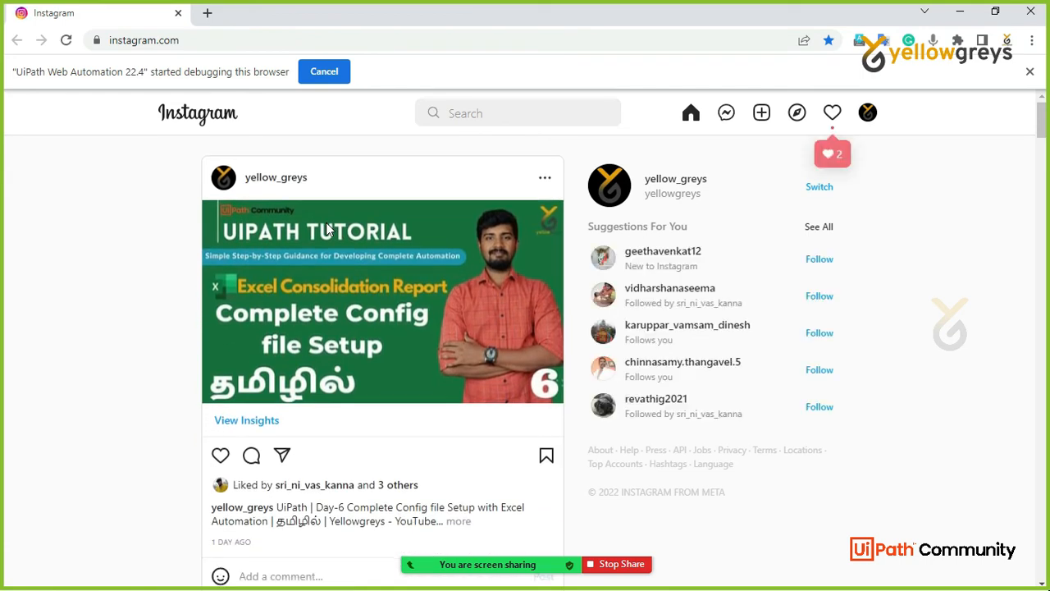
# - Let the robot click the avatar and Settings in Chrome, then reselect the Use Browser Chrome: Instagram activity in Studio
pyautogui.click(866, 112)
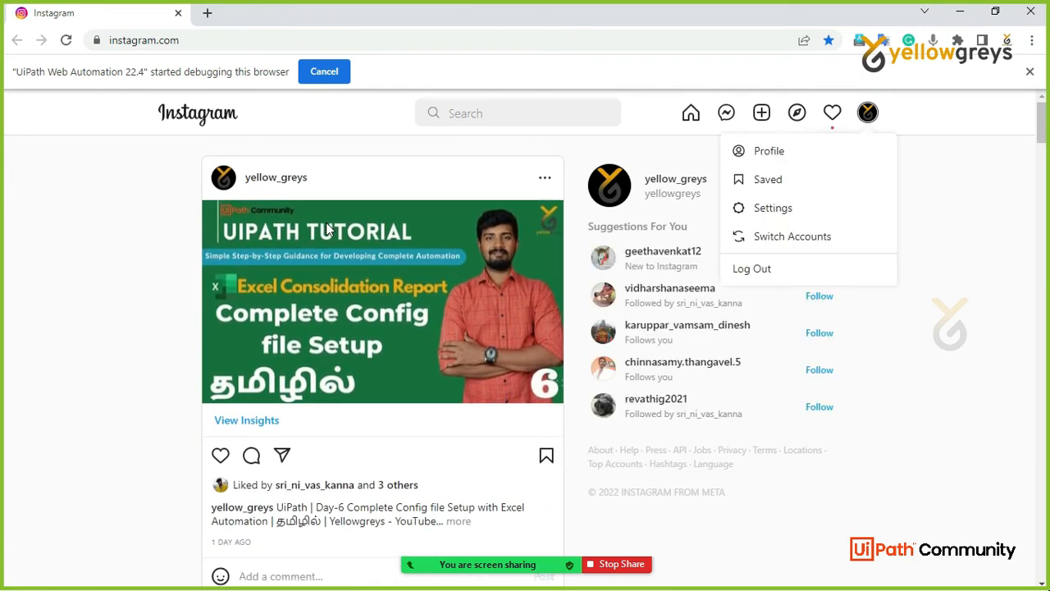
pyautogui.click(772, 207)
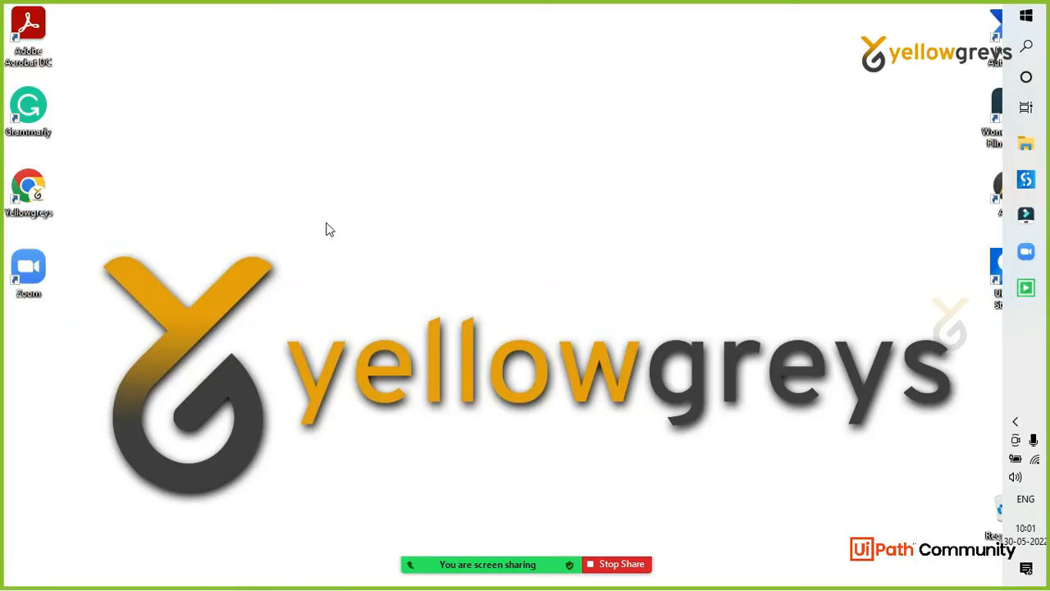
pyautogui.click(28, 197)
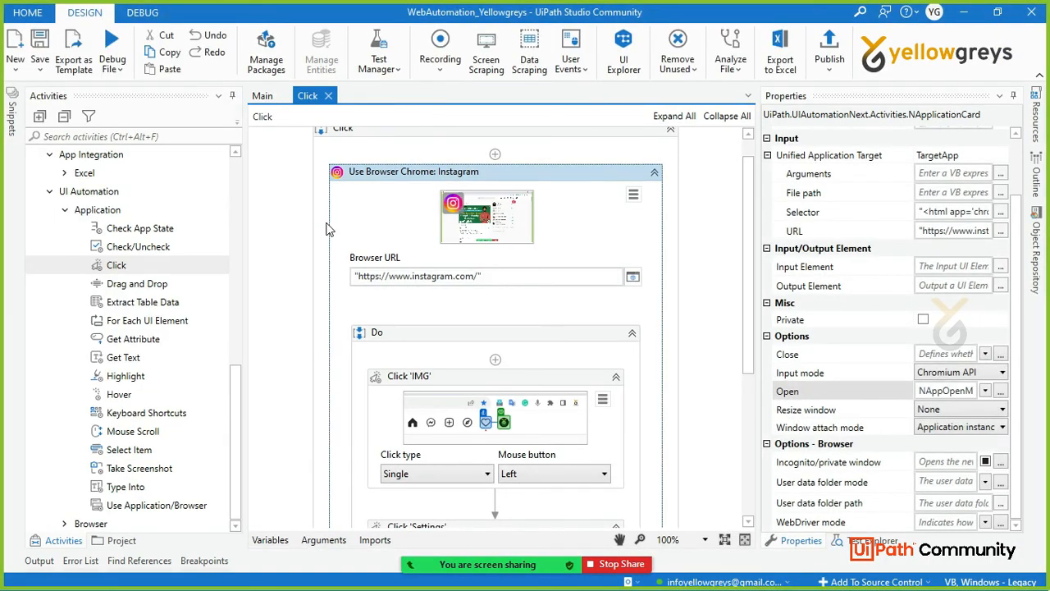
pyautogui.moveTo(505, 246)
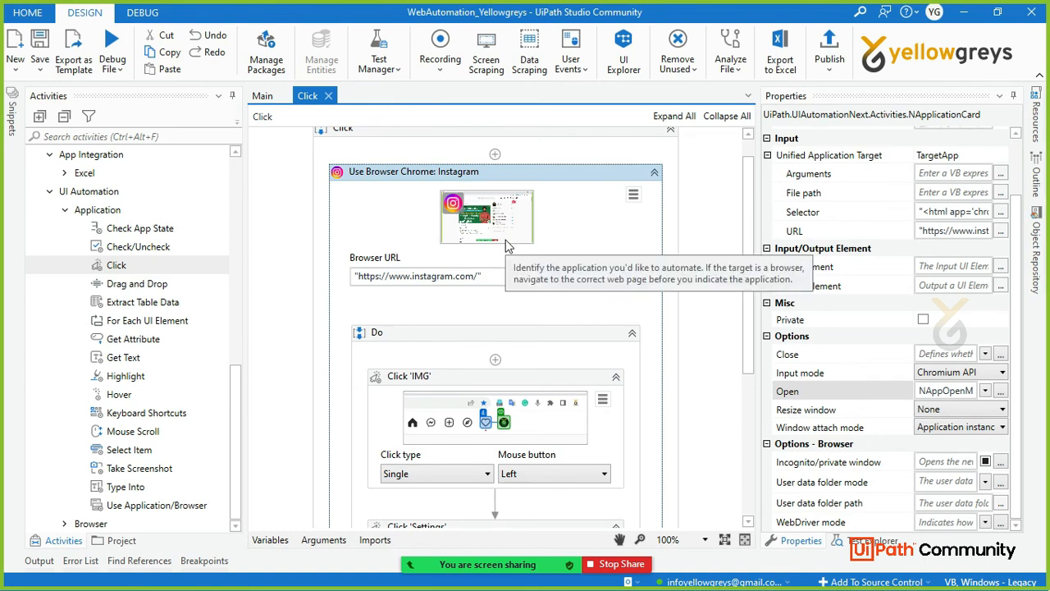
pyautogui.click(545, 173)
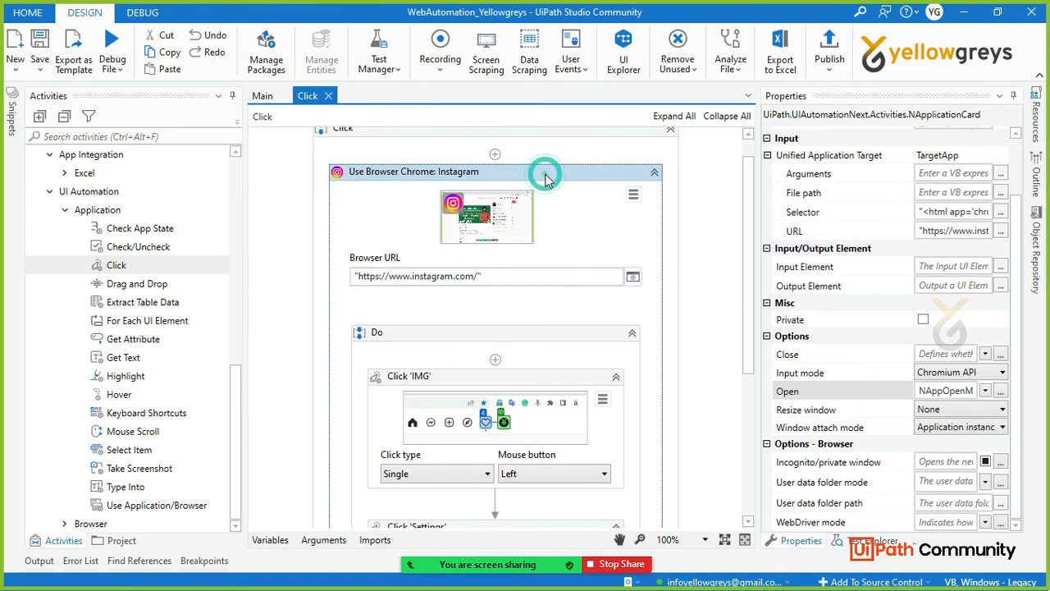